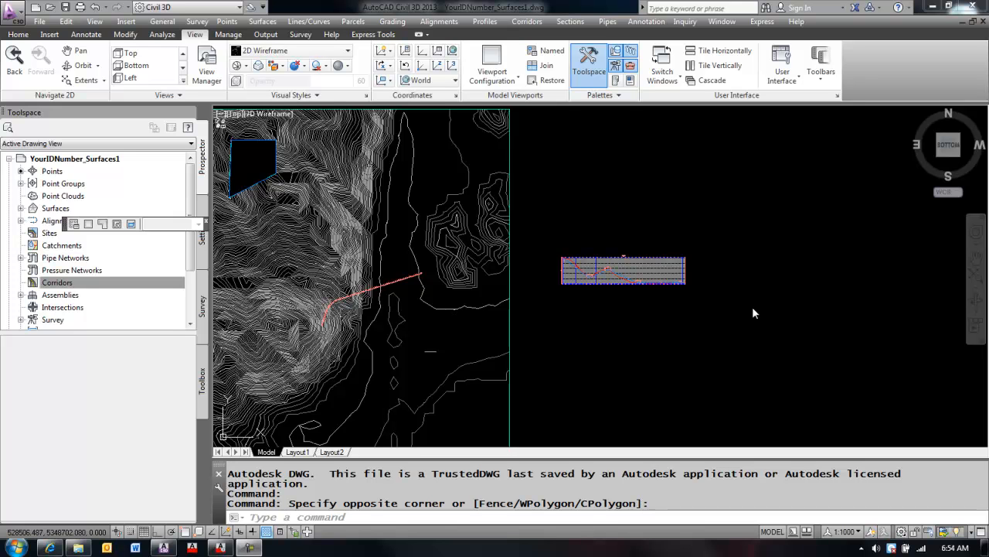
pyautogui.moveTo(626, 328)
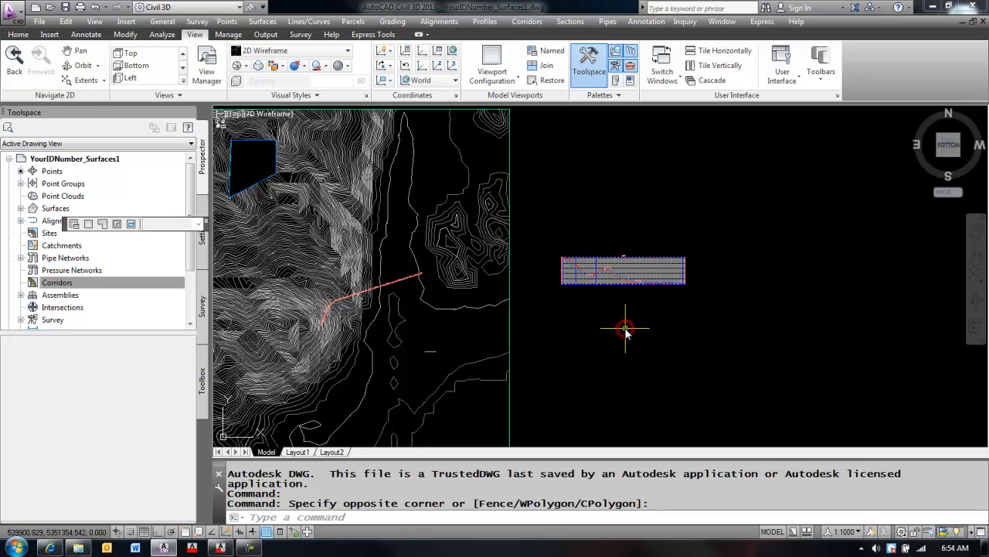
pyautogui.moveTo(456, 328)
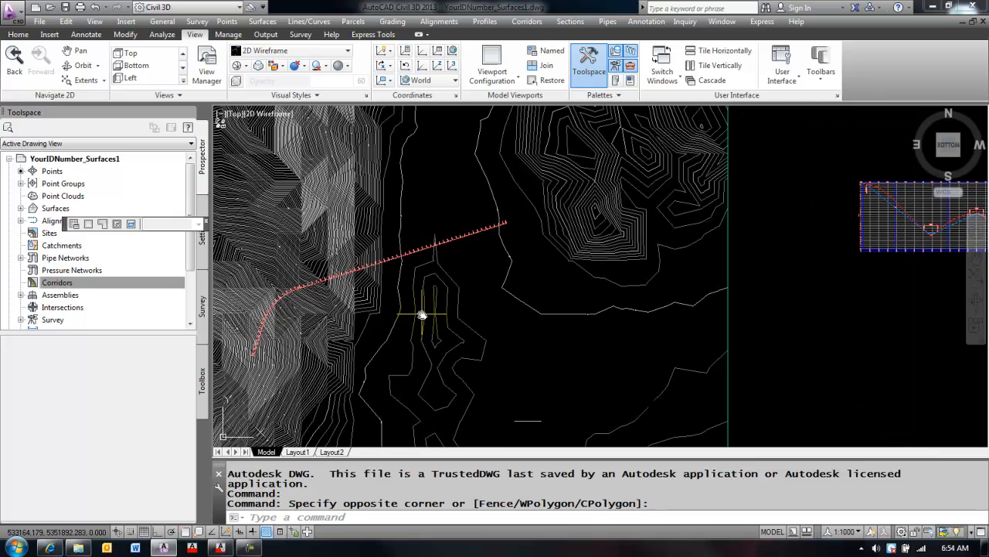
pyautogui.moveTo(770, 316)
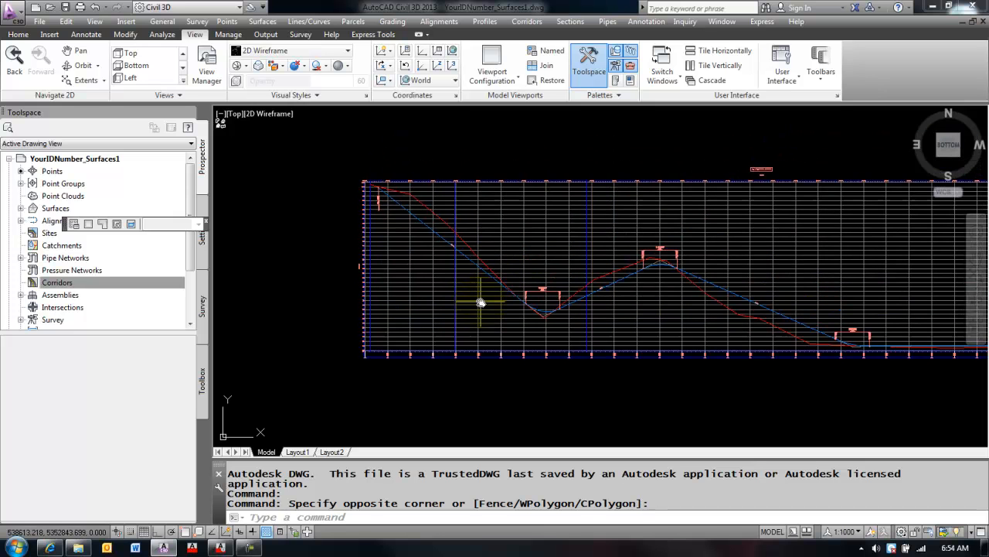
pyautogui.moveTo(494, 308)
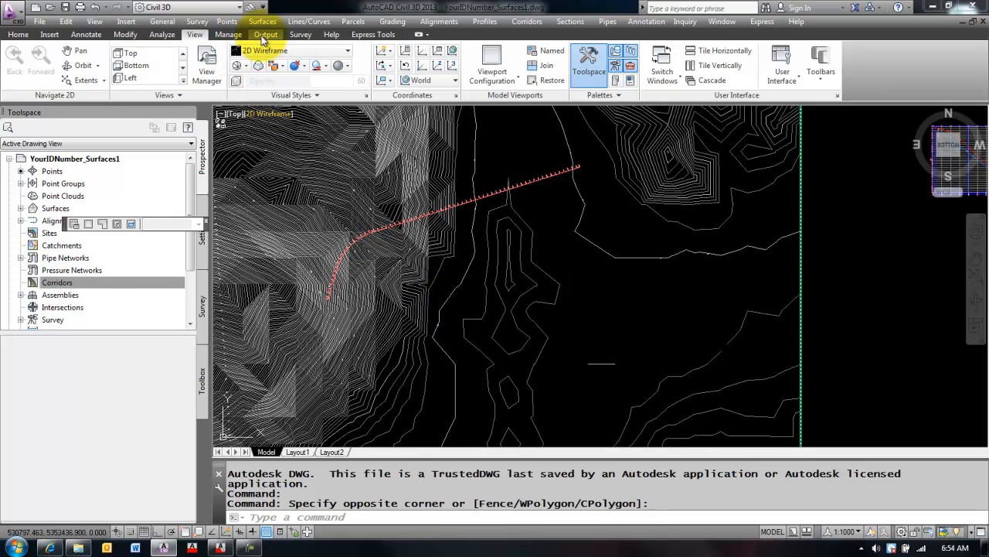
# - Switch the ribbon to the Output tools for plan production and plotting
pyautogui.click(265, 34)
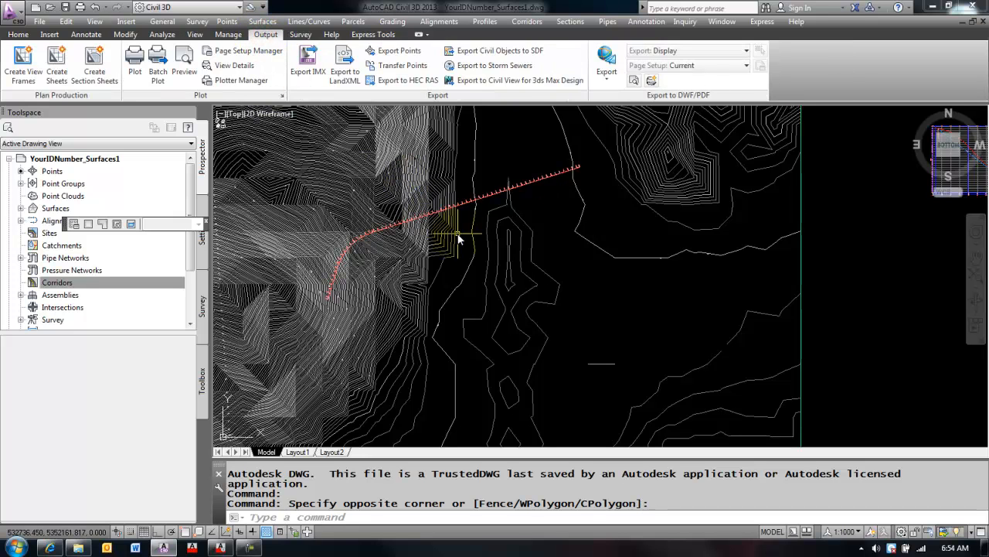
pyautogui.moveTo(430, 248)
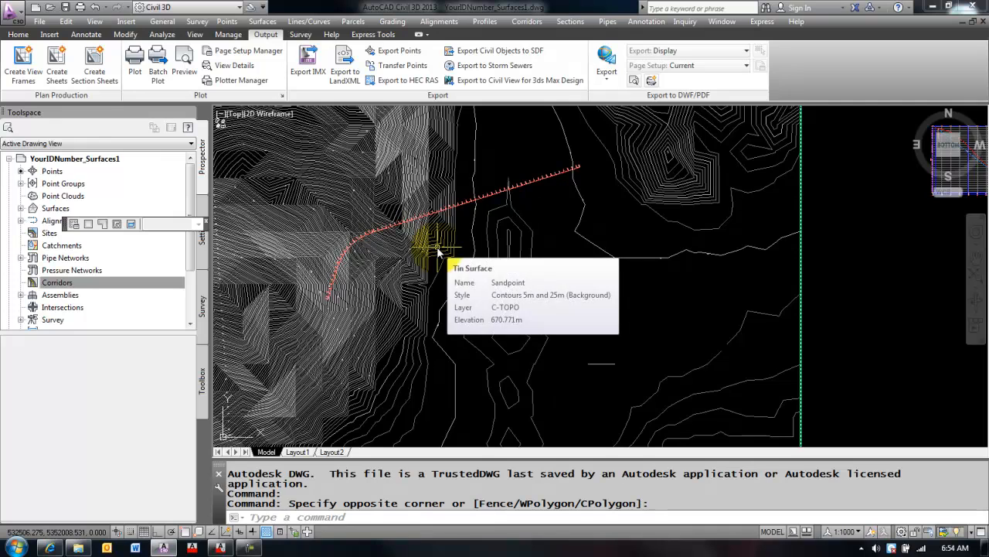
pyautogui.moveTo(646, 267)
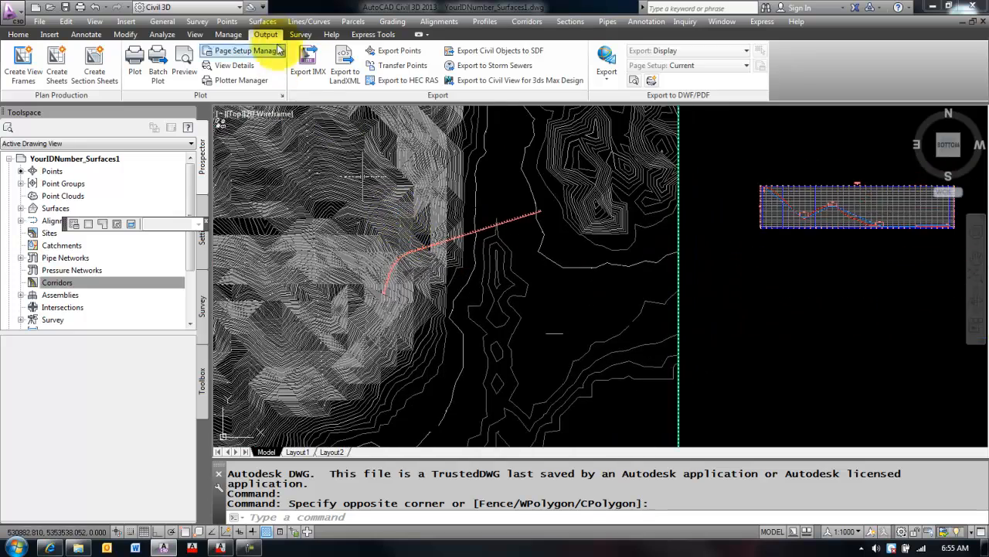
pyautogui.moveTo(22, 65)
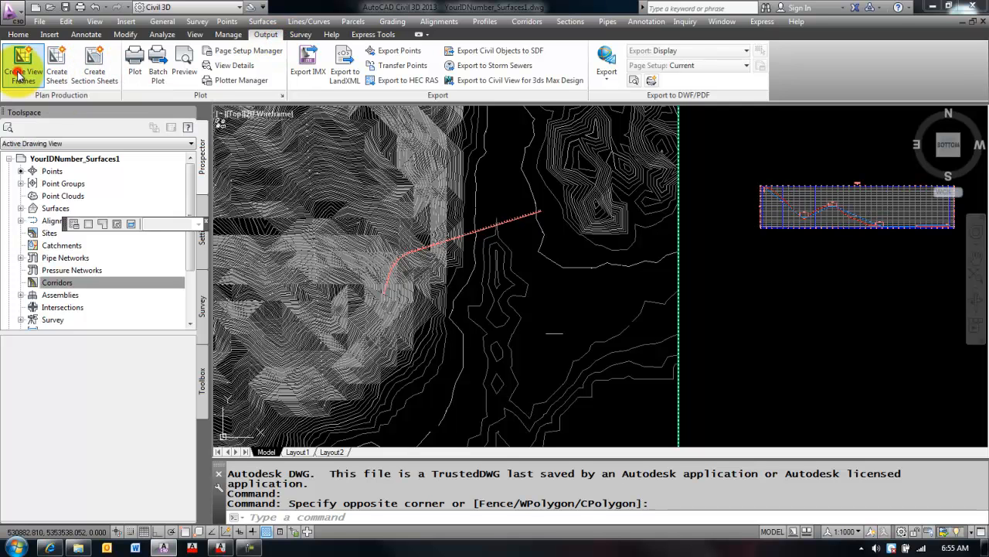
# - Launch the Create View Frames wizard on the existing alignment with automatic station range
pyautogui.click(21, 58)
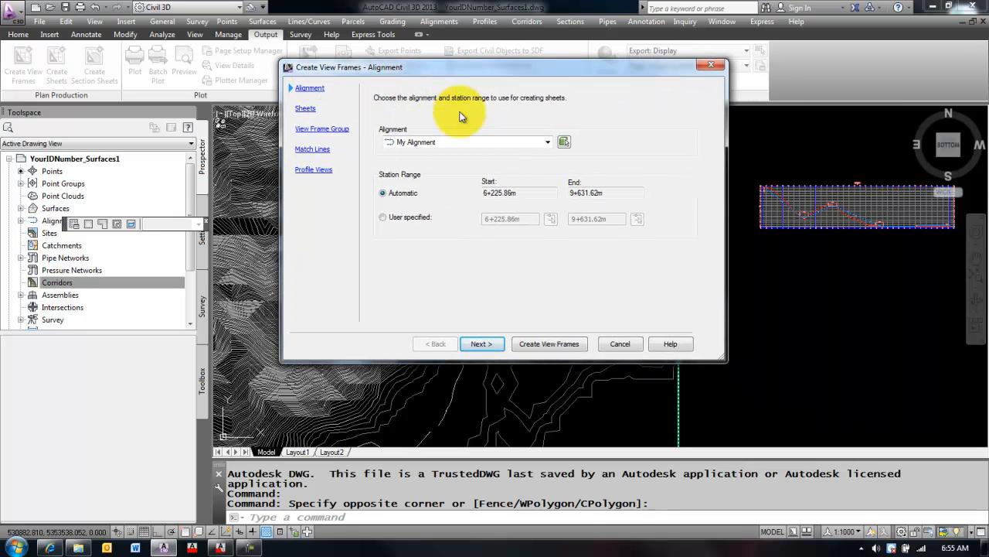
pyautogui.moveTo(448, 147)
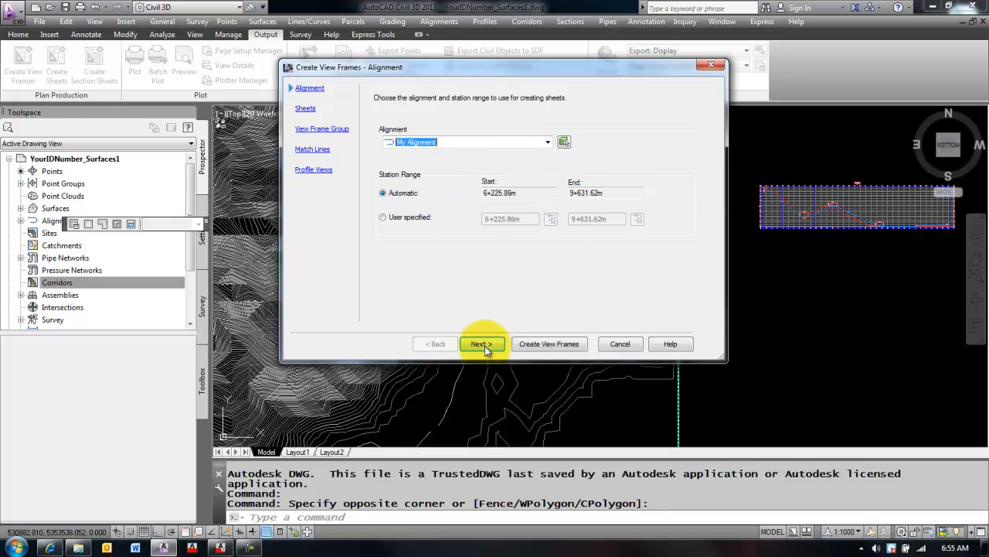
# - On the Sheets page, try Plan only and Profile only, then settle on Plan and Profile sheets
pyautogui.click(483, 343)
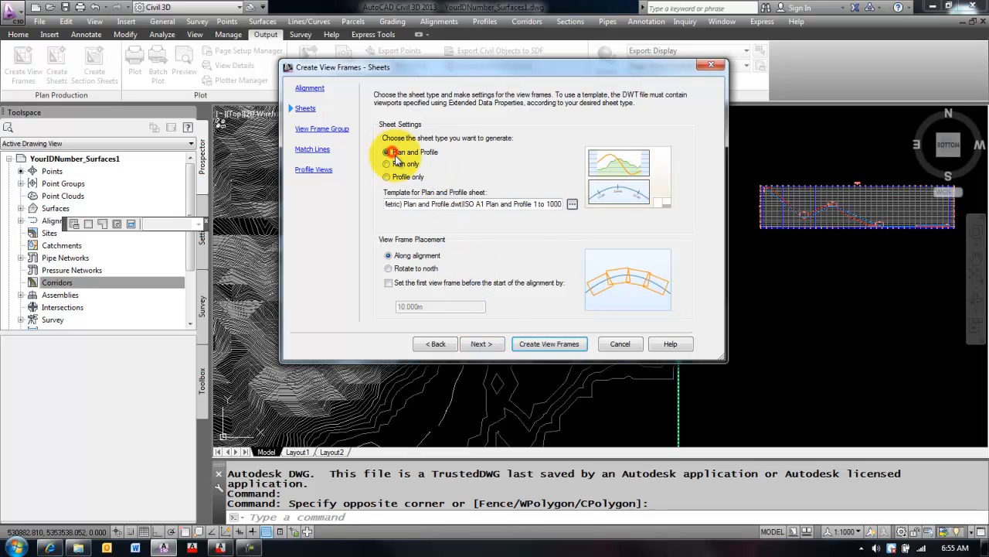
pyautogui.click(386, 163)
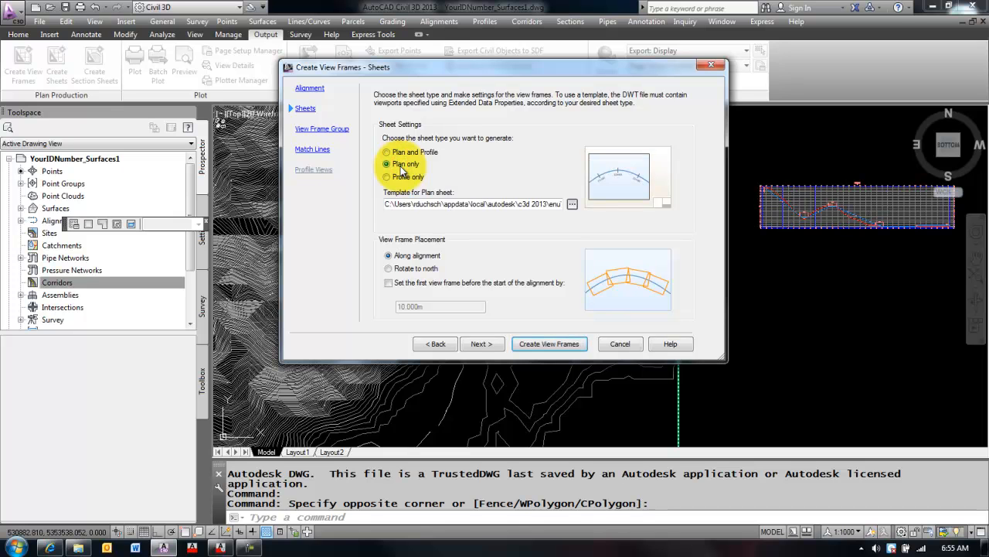
pyautogui.click(387, 176)
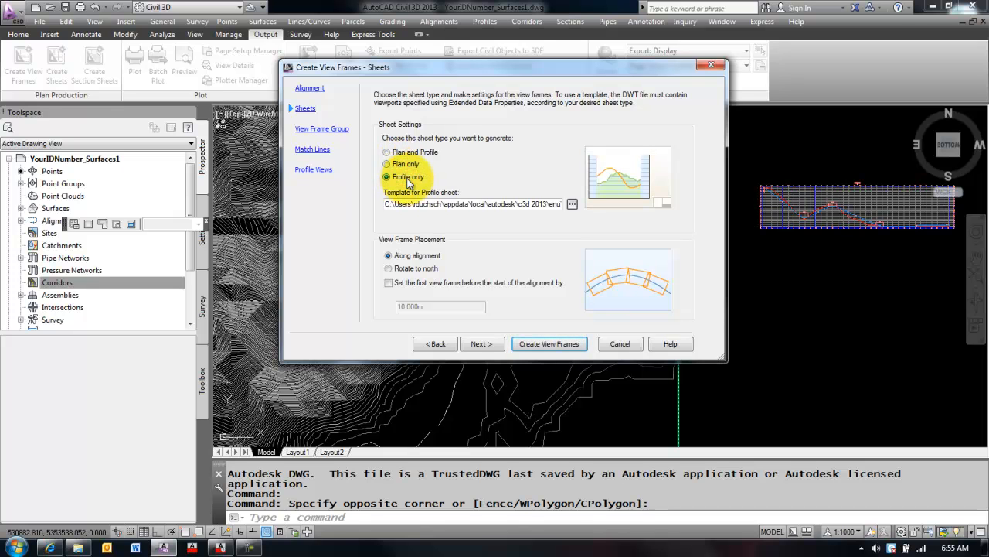
pyautogui.click(387, 151)
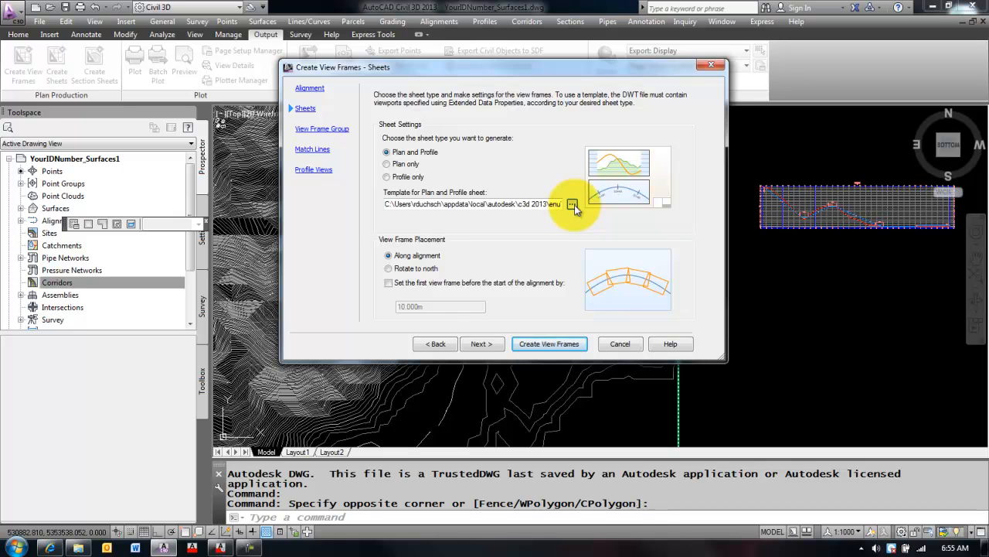
# - Choose an ISO A1 Plan and Profile layout as the sheet template
pyautogui.click(569, 204)
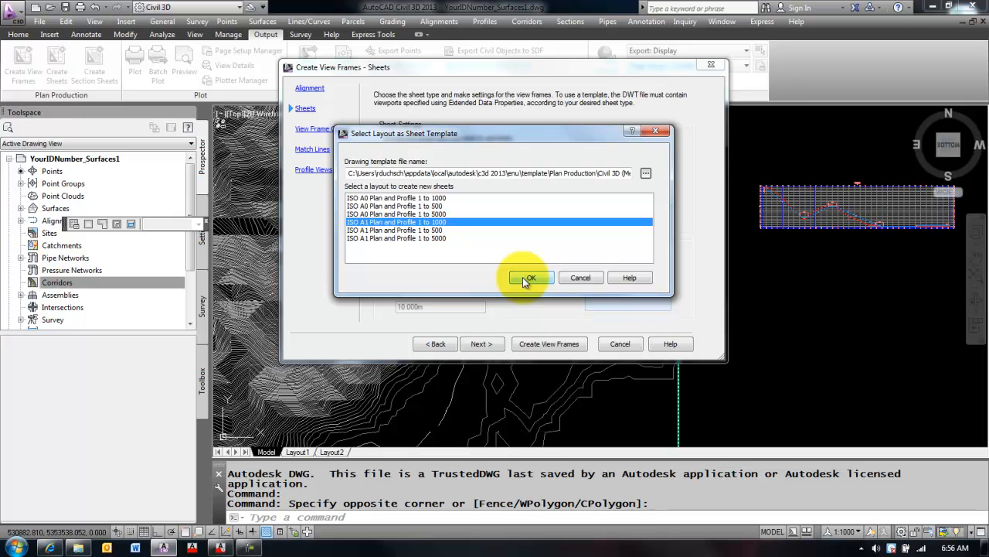
pyautogui.click(530, 278)
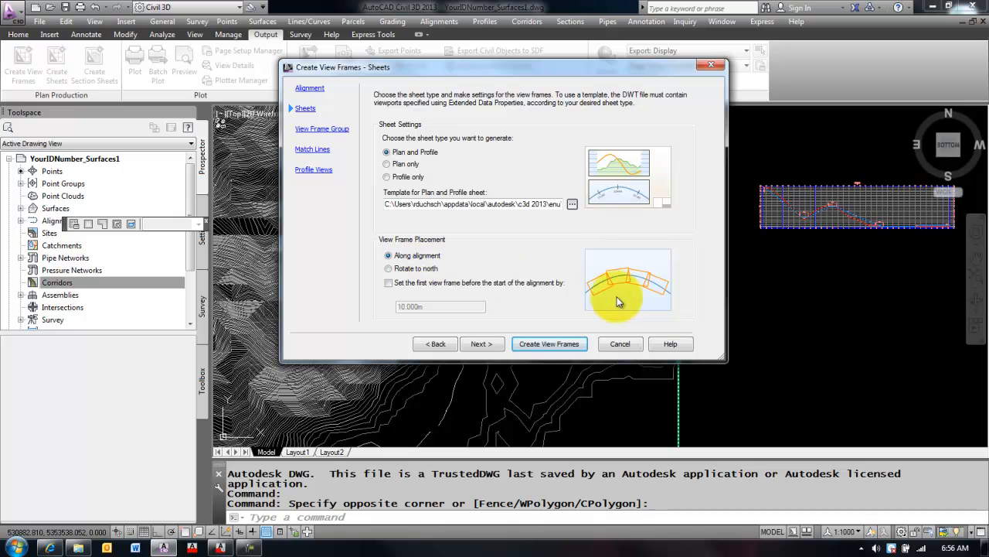
pyautogui.moveTo(584, 290)
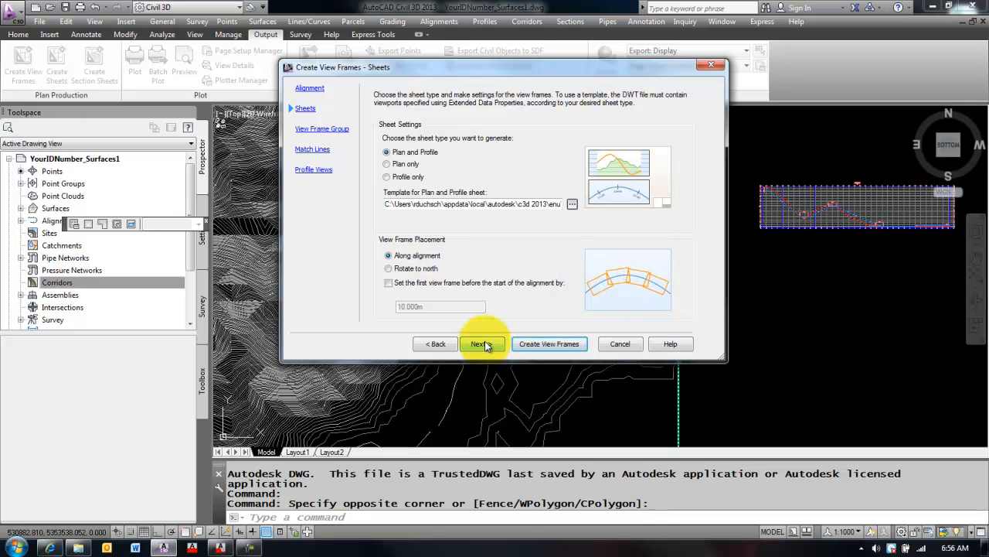
# - On the View Frame Group page, set the label location to Top left
pyautogui.click(481, 344)
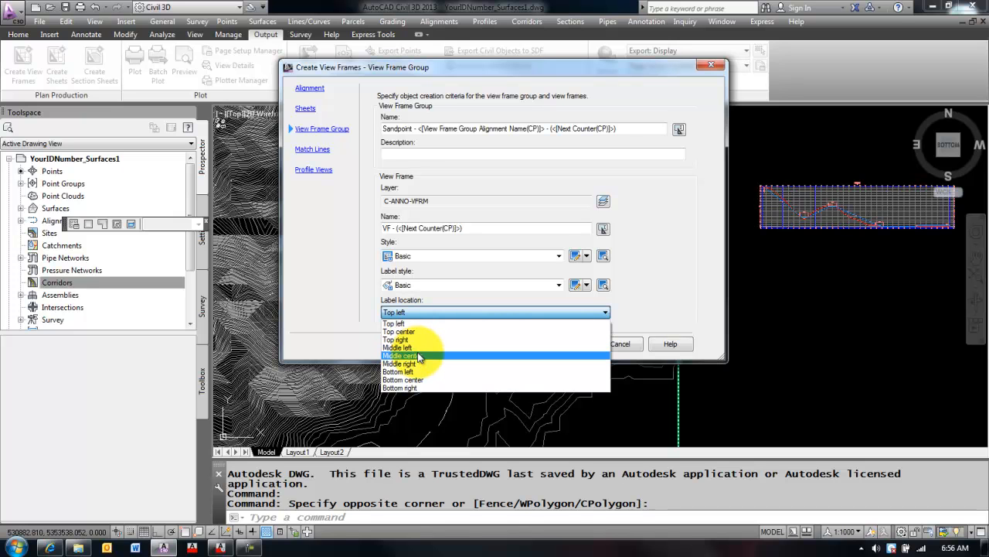
pyautogui.moveTo(399, 330)
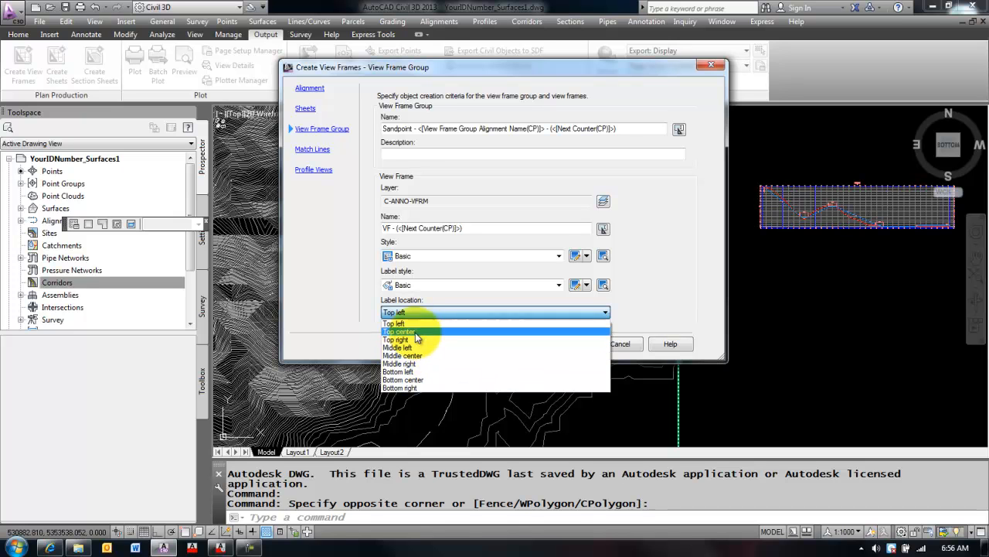
pyautogui.click(391, 323)
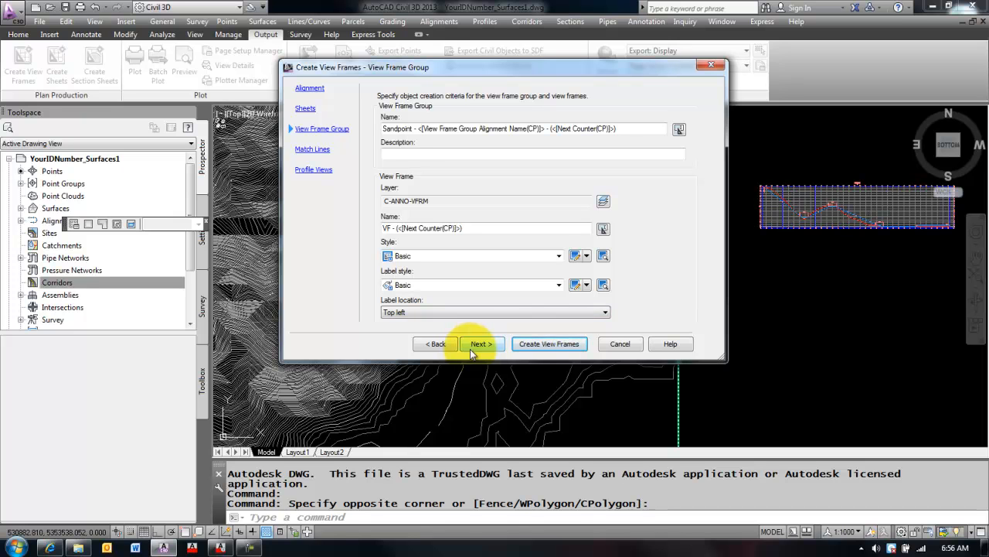
# - Enable an additional match line repositioning distance of 5 and continue to Profile Views
pyautogui.click(480, 344)
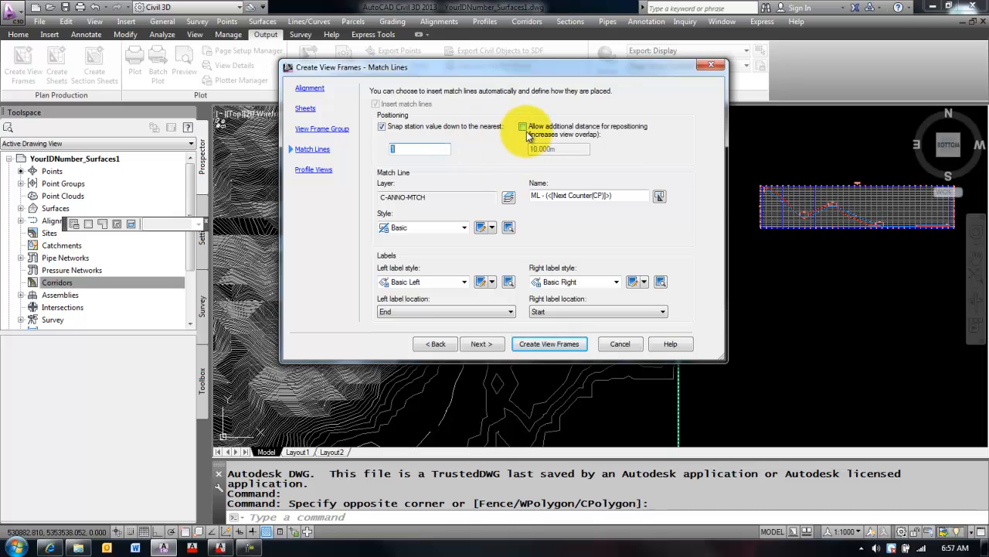
pyautogui.click(522, 126)
pyautogui.write('5')
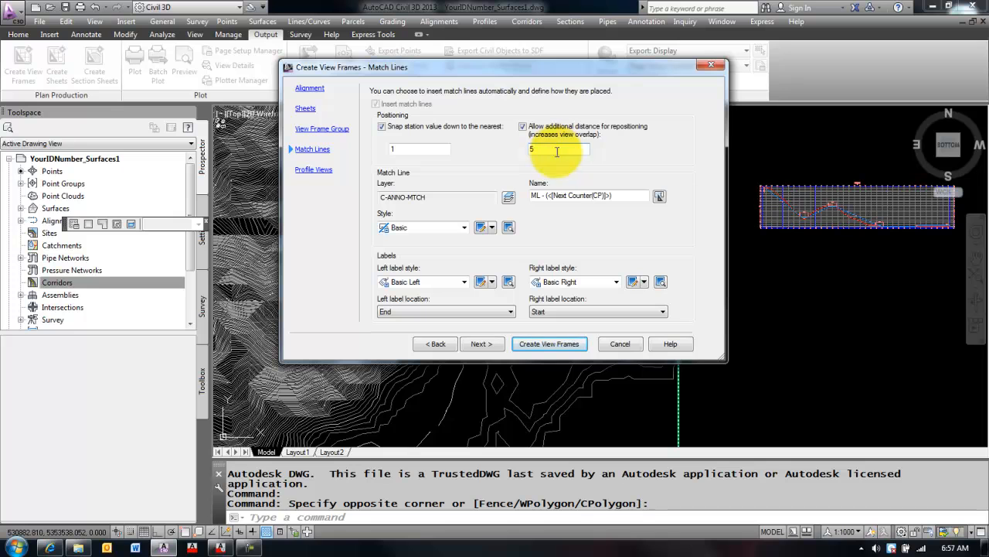
pyautogui.moveTo(430, 179)
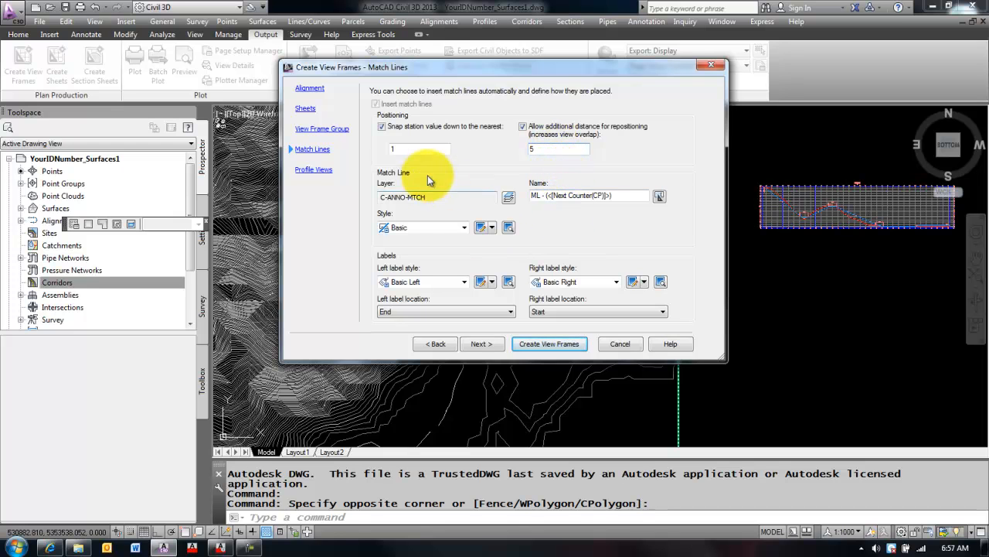
pyautogui.moveTo(411, 179)
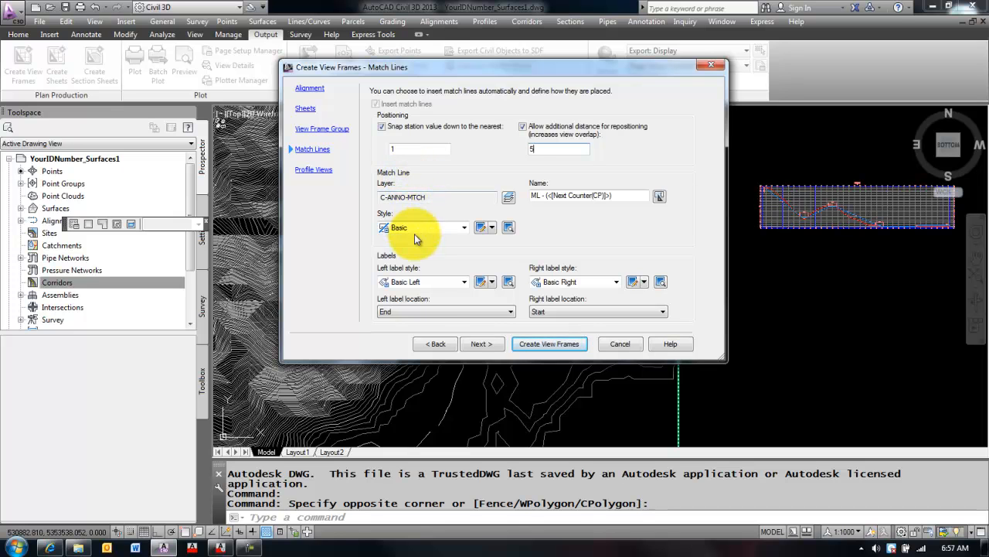
pyautogui.moveTo(439, 311)
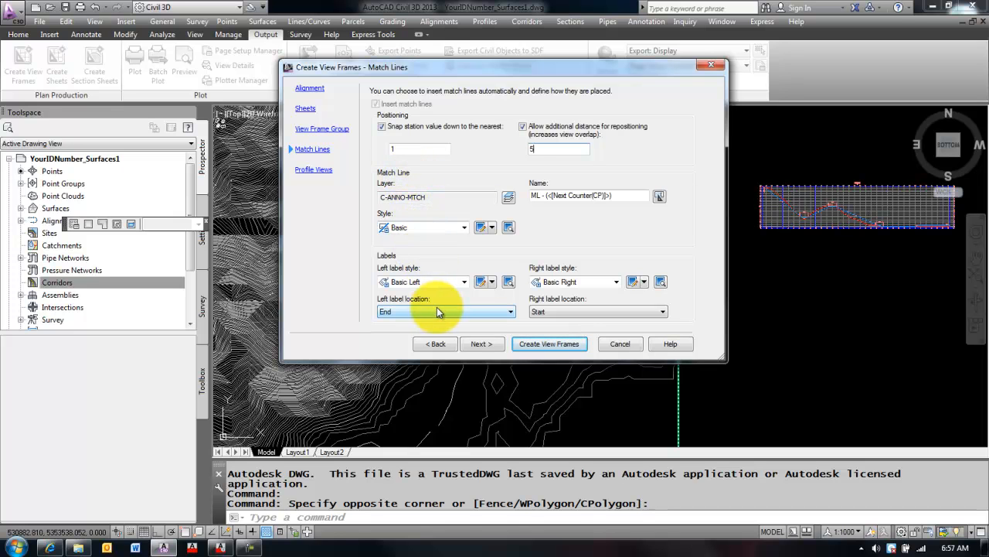
pyautogui.moveTo(455, 320)
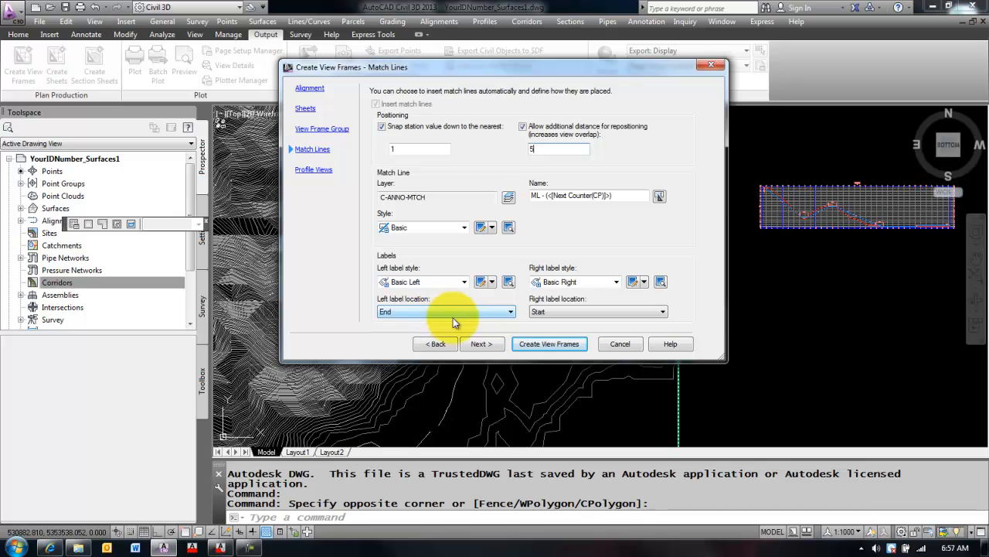
pyautogui.click(483, 343)
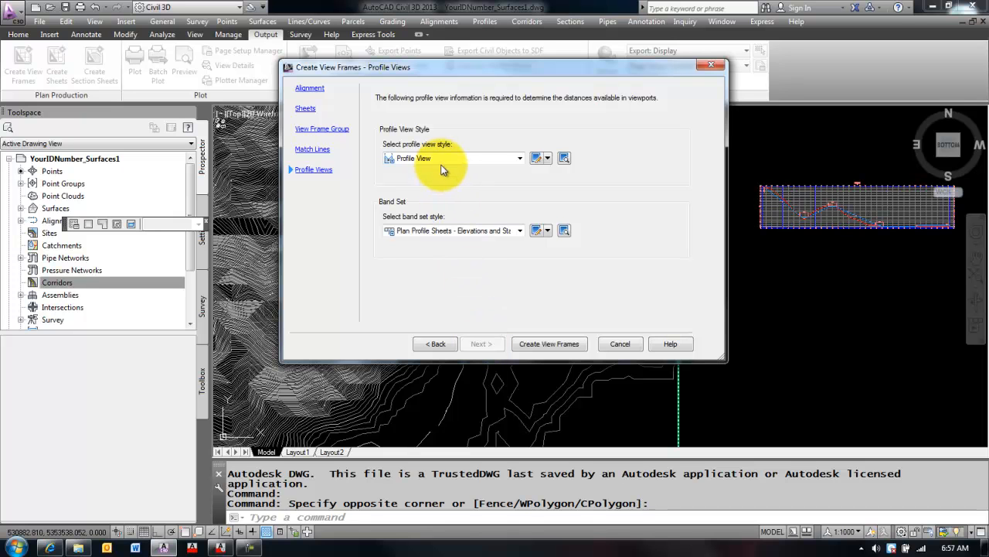
pyautogui.moveTo(439, 160)
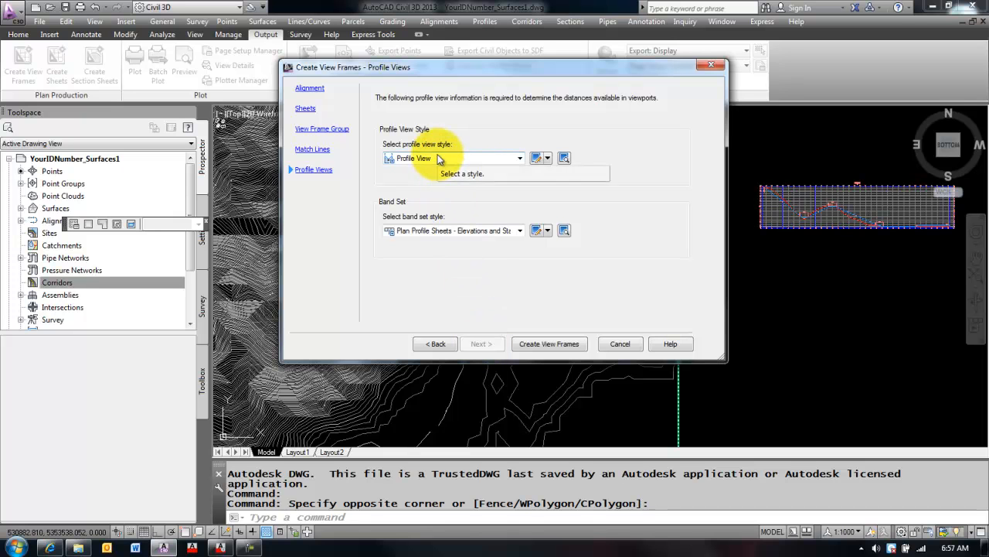
# - Select the Major Grids profile view style and the EG-FG Elevations and Stations band set
pyautogui.click(520, 158)
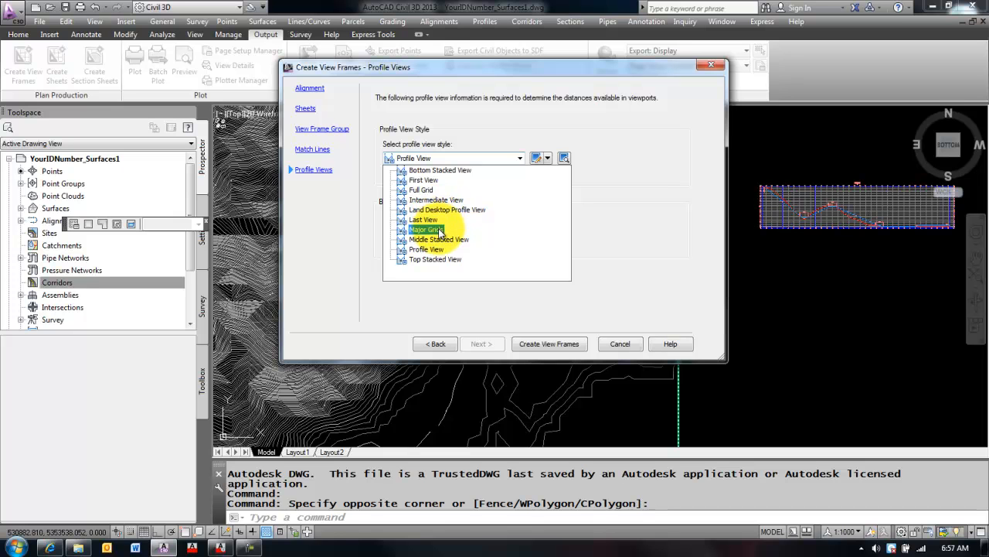
pyautogui.click(422, 229)
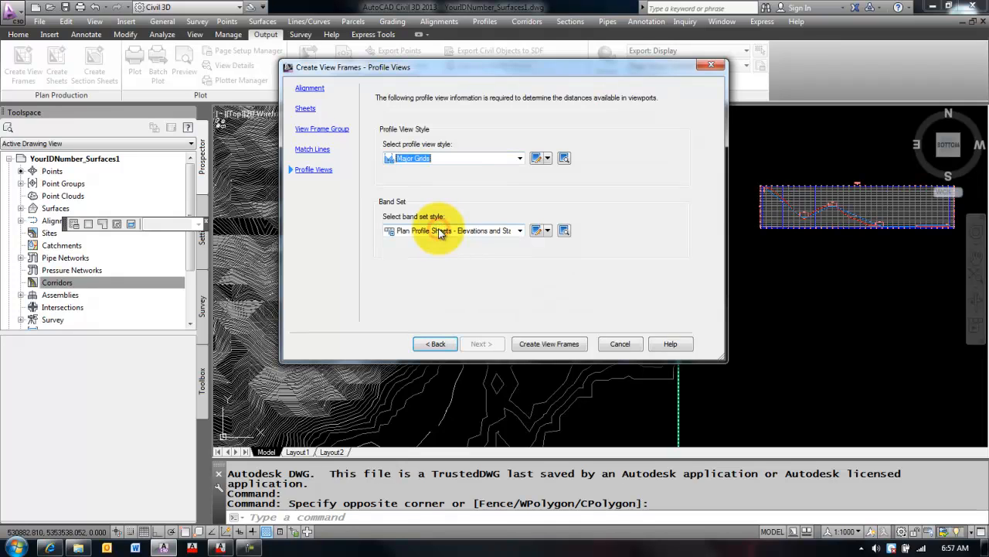
pyautogui.click(519, 231)
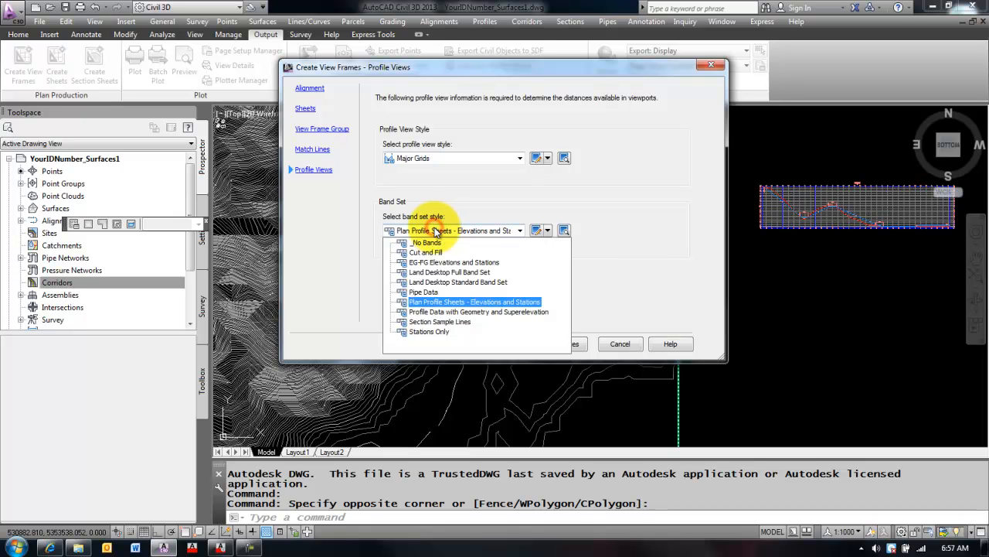
pyautogui.moveTo(454, 263)
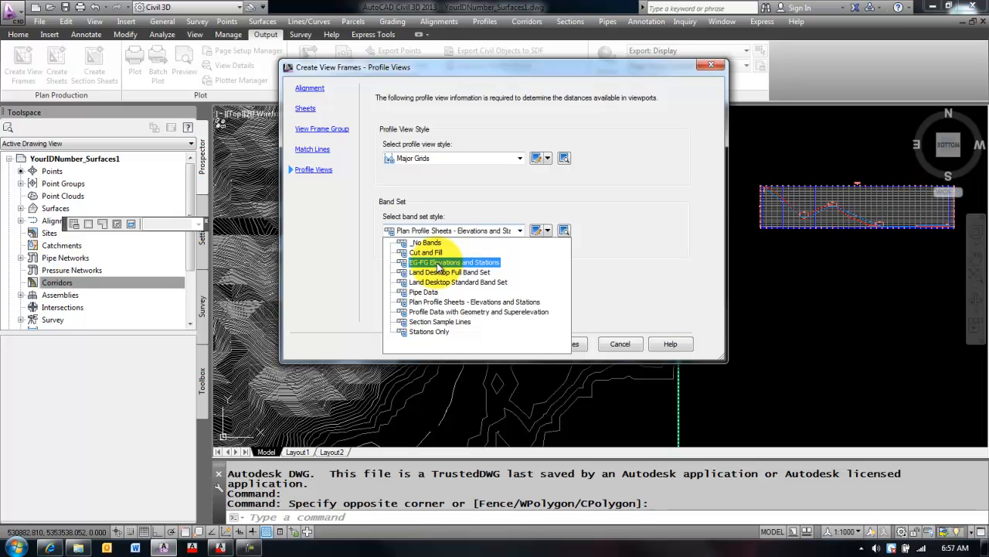
pyautogui.click(454, 263)
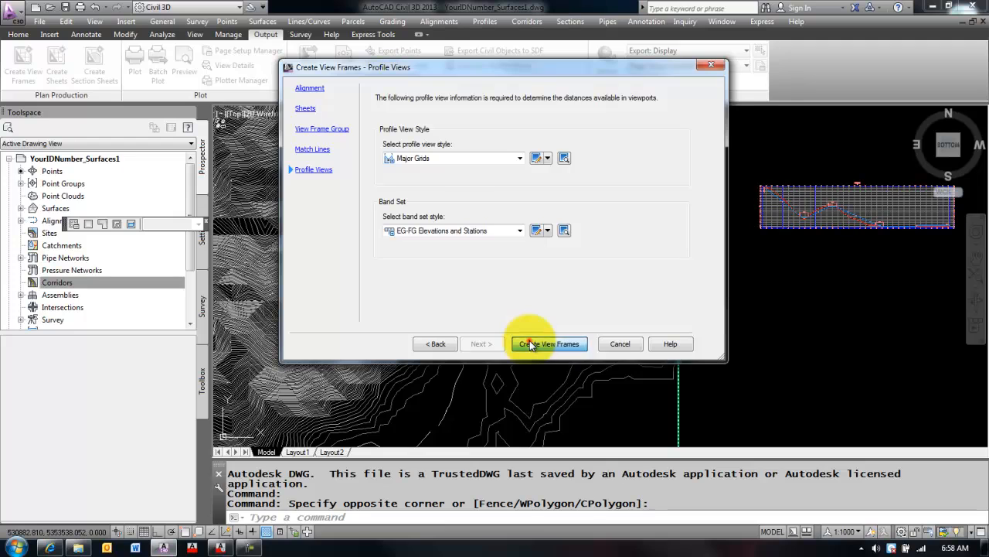
# - Finish the wizard so rectangular view frames appear along the alignment
pyautogui.click(547, 343)
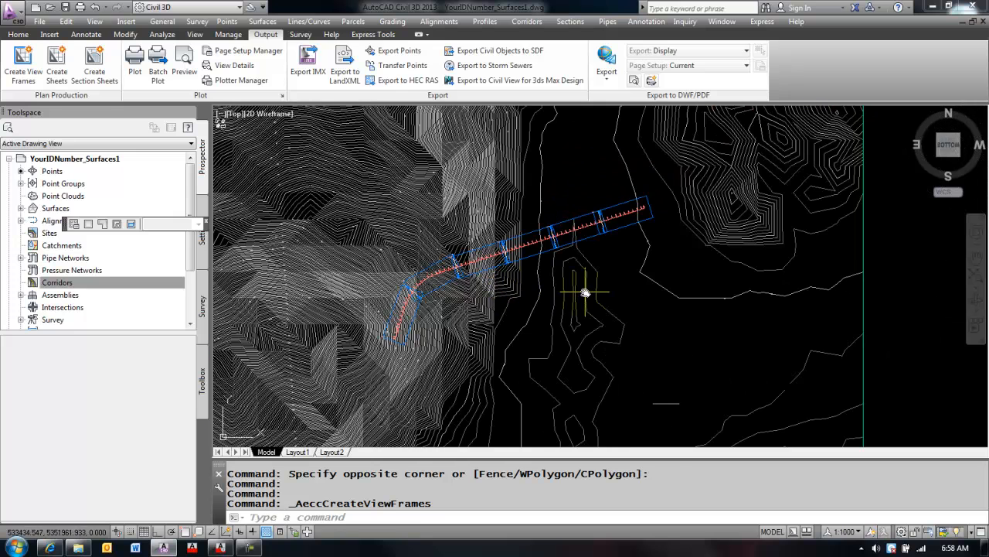
pyautogui.moveTo(585, 293)
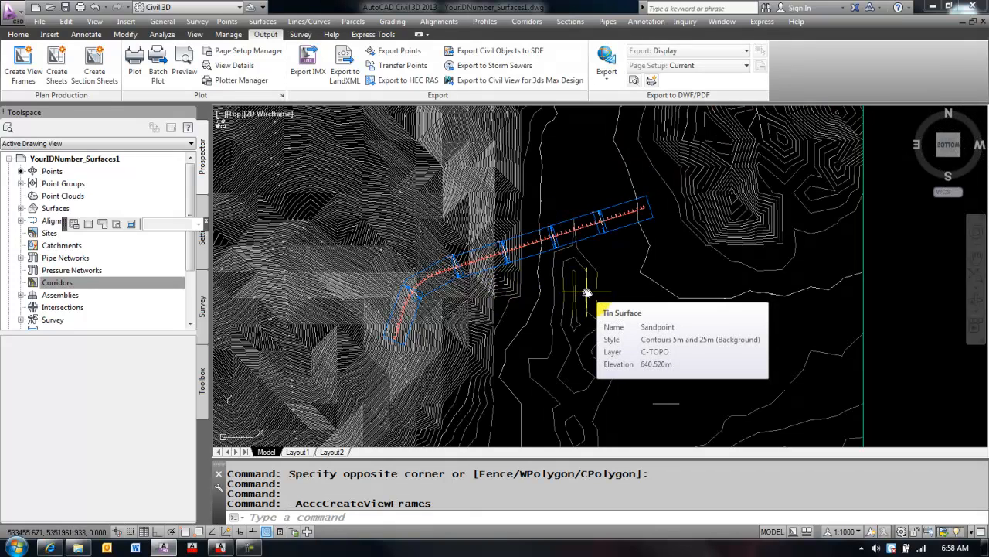
pyautogui.moveTo(591, 282)
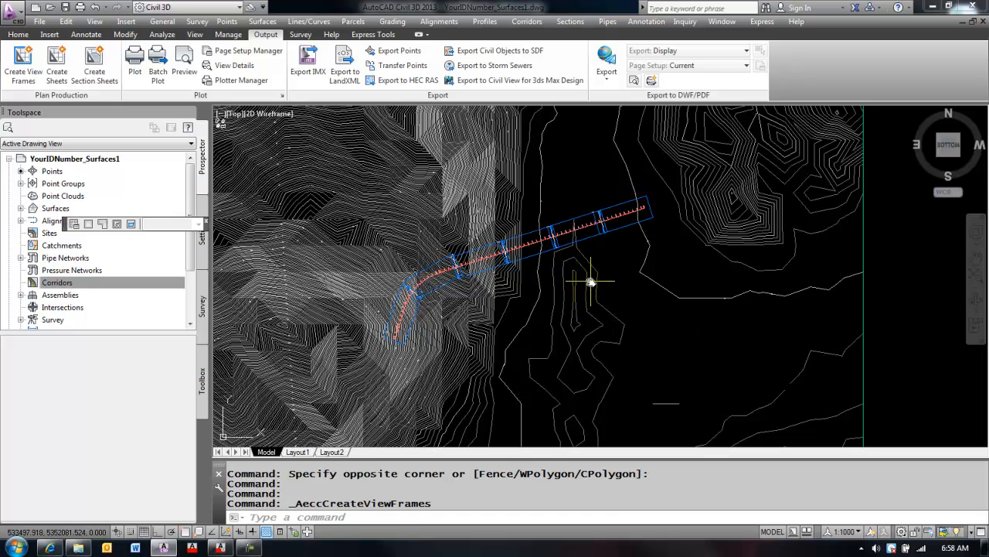
pyautogui.moveTo(590, 281)
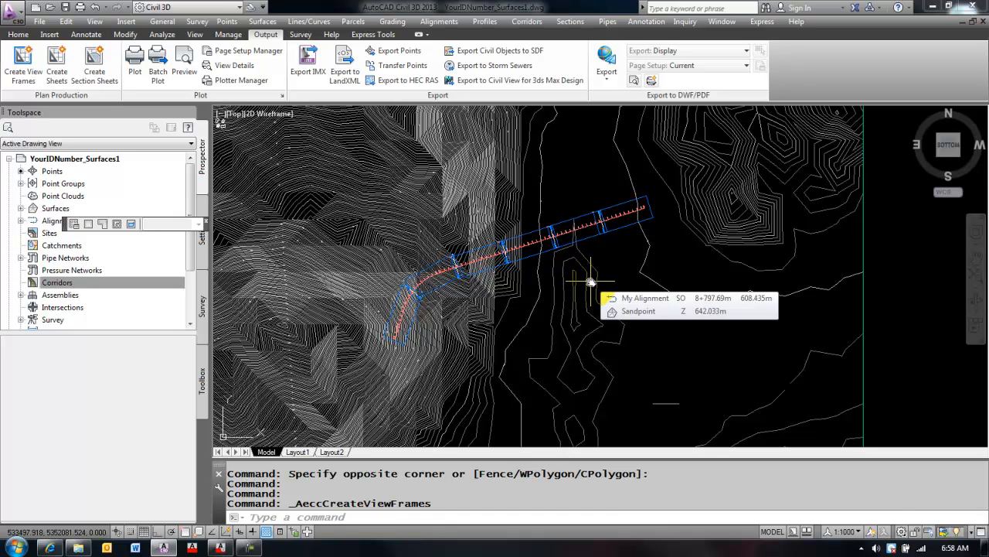